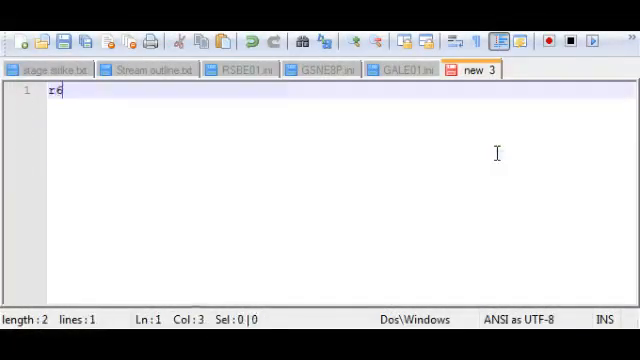
Step: Write 'r6: 805a7d00' then 'lwz r3,0x40(r6)' on a new line and select the 40 offset
text(: 80)
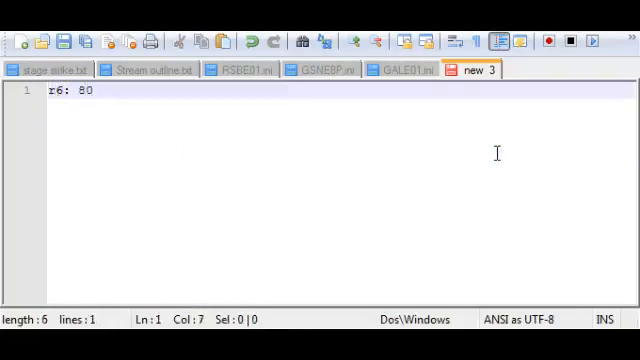
text(5a7d00)
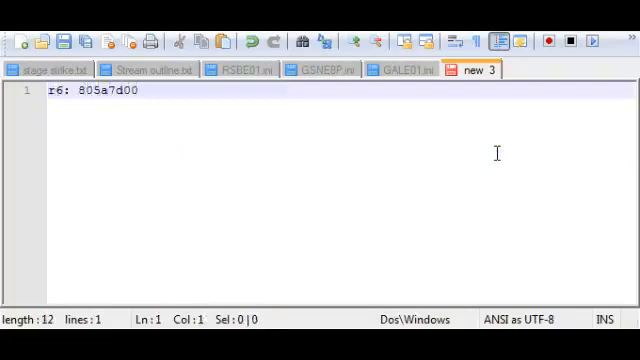
key(Enter)
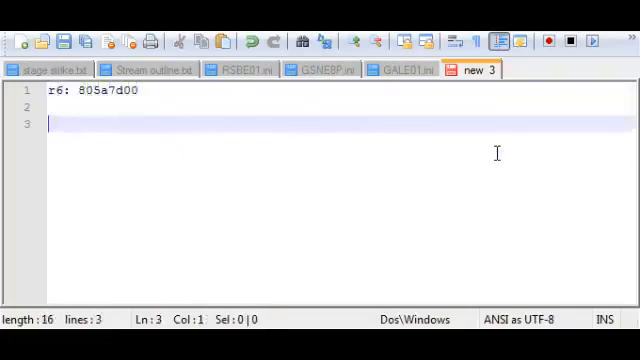
text(1wz)
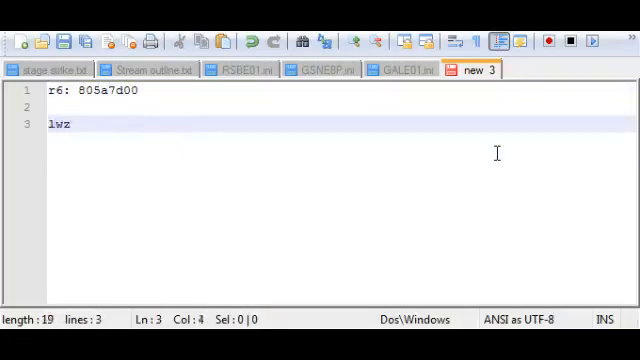
text(r3,0x40)
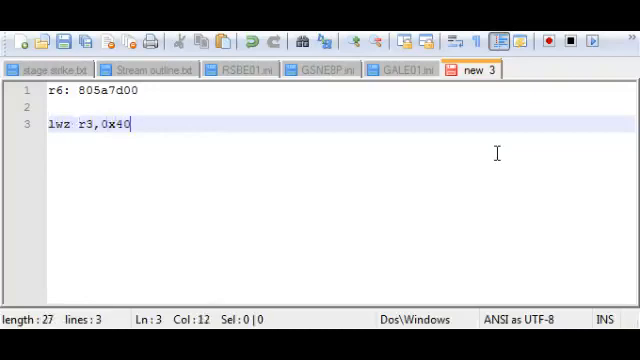
text((r6)
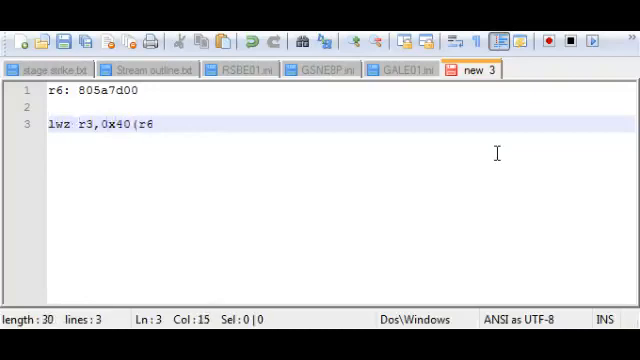
text())
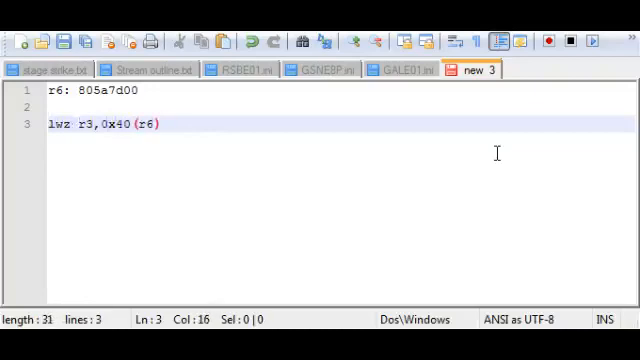
double_click(152, 124)
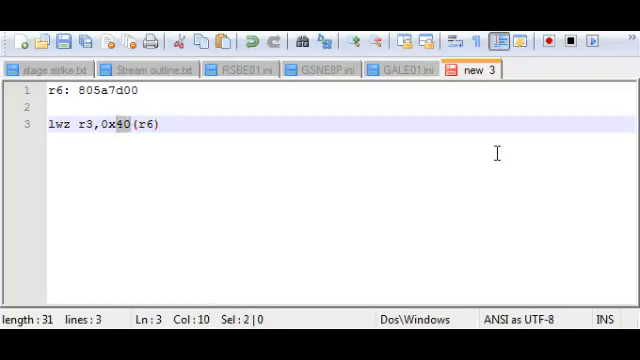
Step: Add 'This looks at address 805a7d40' and 'The value stored there is loaded into r3.'
key(Enter)
text(This looks)
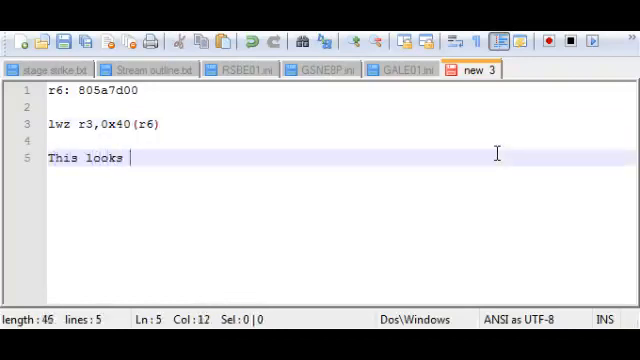
text(at)
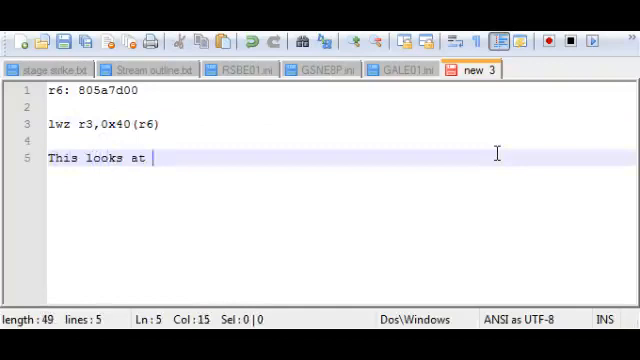
text(address 805)
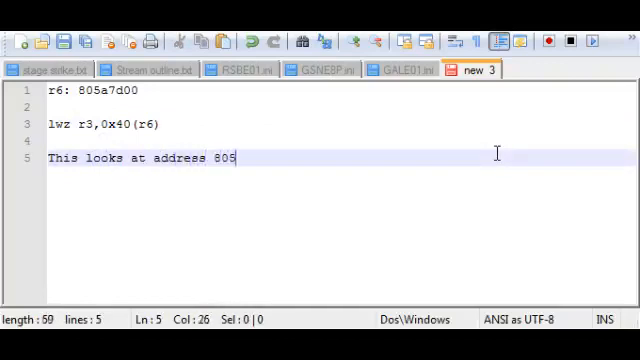
text(a7d40)
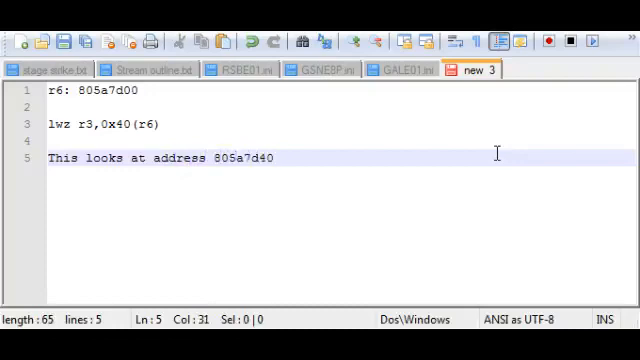
double_click(244, 158)
text(The value stored there is l)
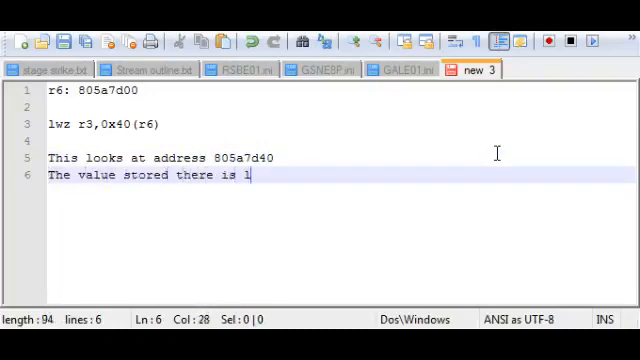
text(oaded into r3)
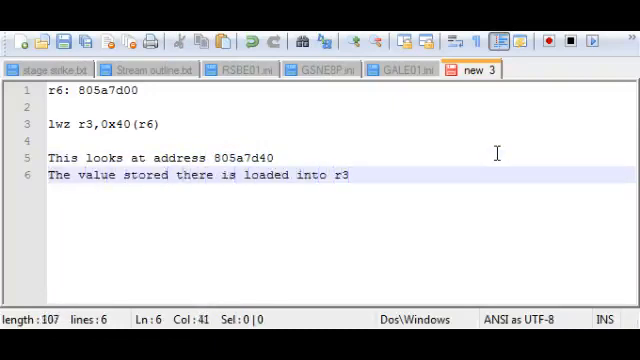
text(.)
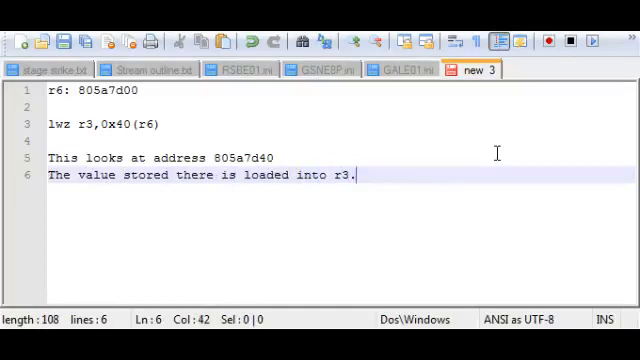
mouse_move(518, 280)
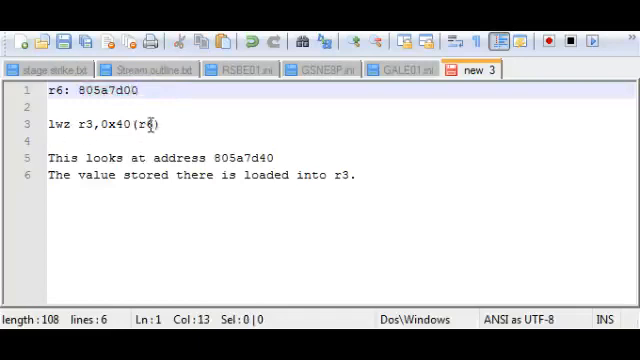
mouse_move(232, 144)
text(lis r3)
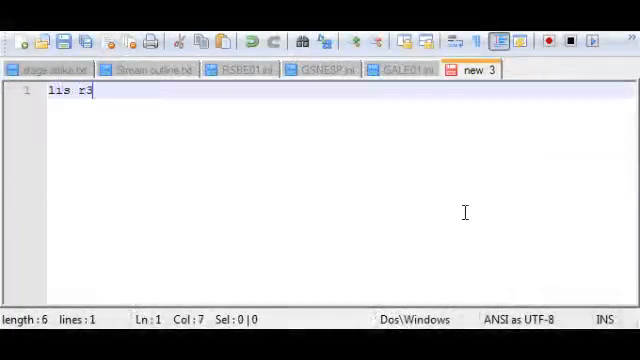
Step: Note 'lis r31,0x805a' leaving r31 at 805a0000, then a second lis line with 0x805a7d00
text(1,0x805a)
text(r31:)
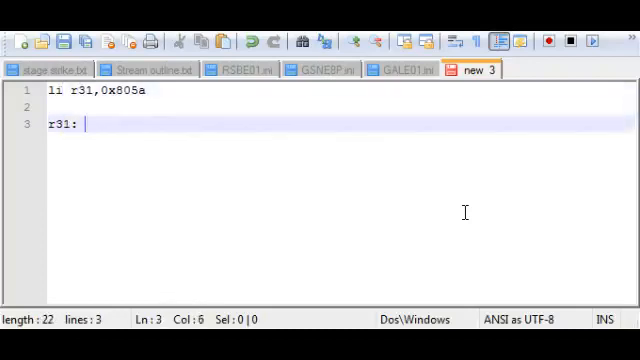
text(00)
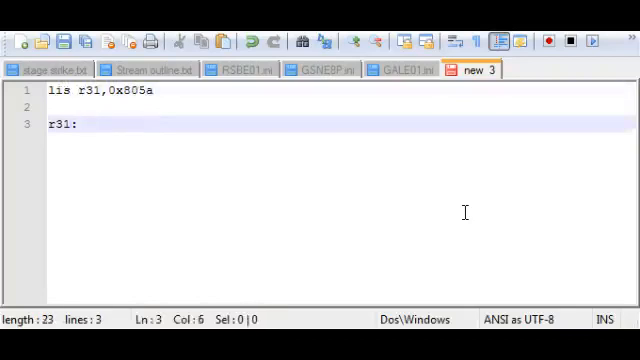
text(805a)
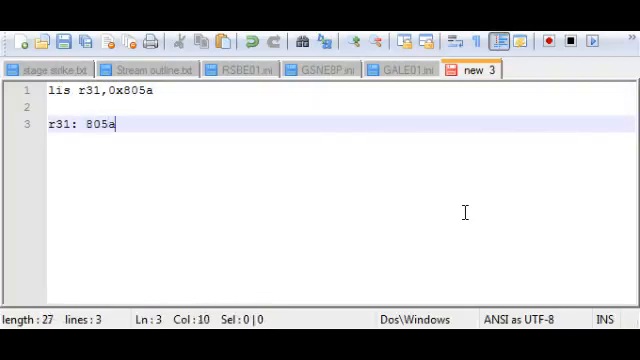
text(0000)
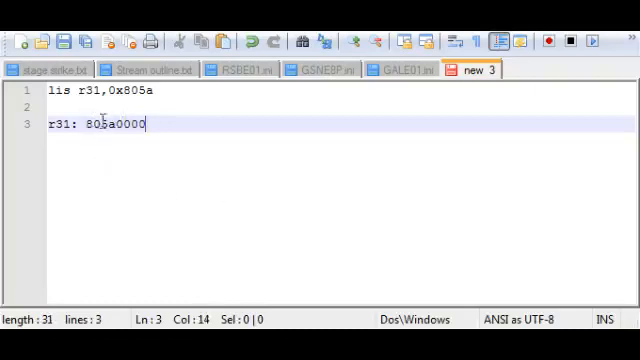
mouse_move(196, 166)
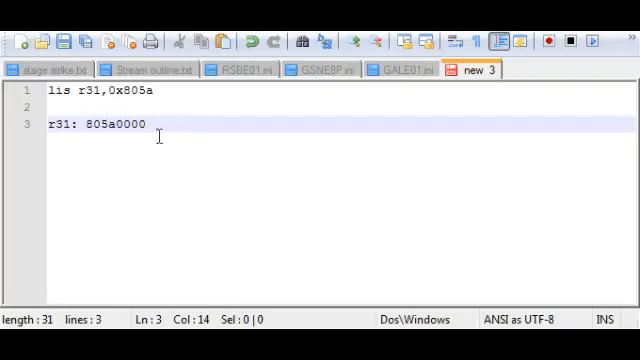
mouse_move(204, 180)
text(li r)
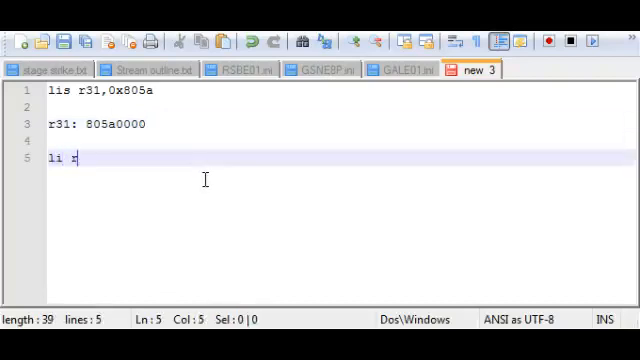
text(31,0x805a7)
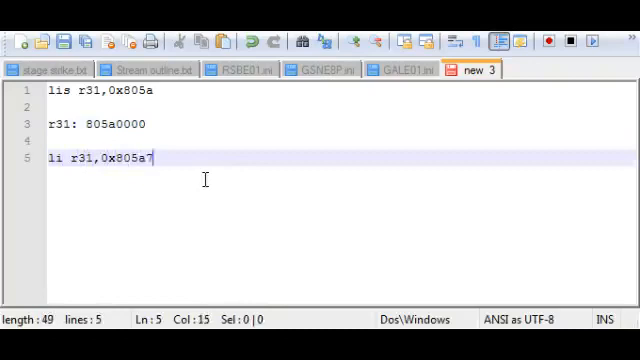
text(d00)
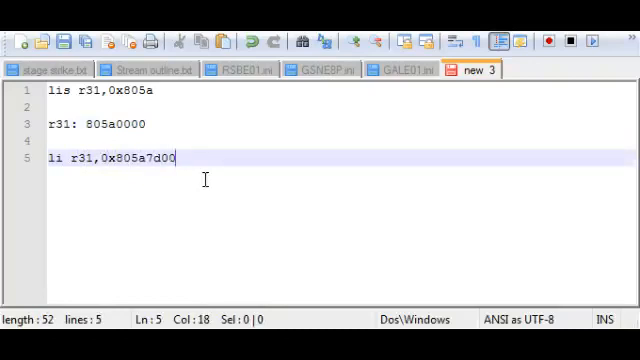
drag(96, 158, 172, 158)
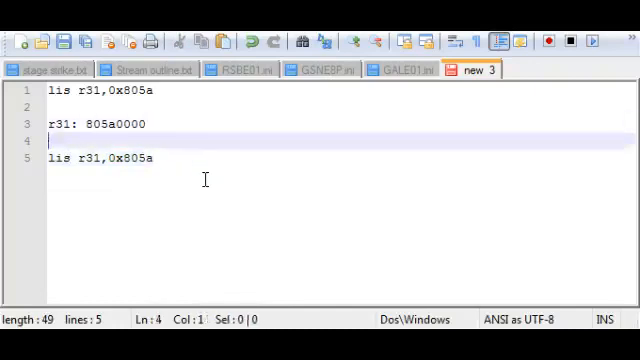
Step: Add 'addi r31,r31,0x7d00' below and the resulting note r31: 805a7d00
click(152, 158)
text(addi)
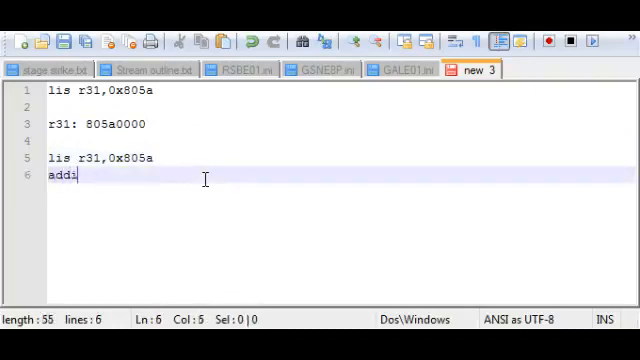
text(r31,r31,)
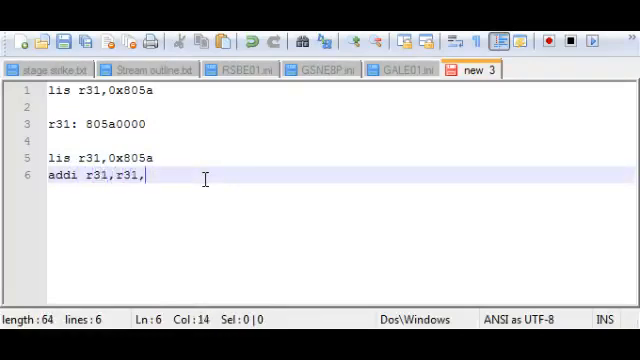
text(7d00)
text(r31:)
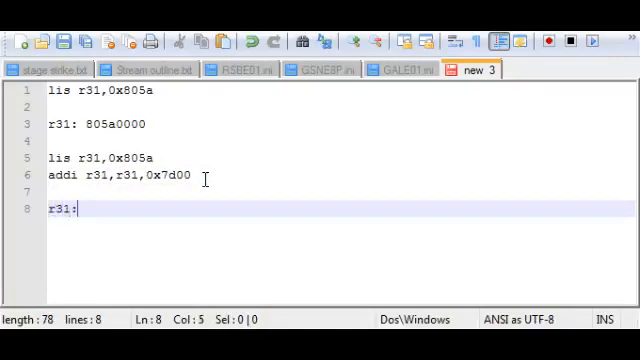
text(805a7d0)
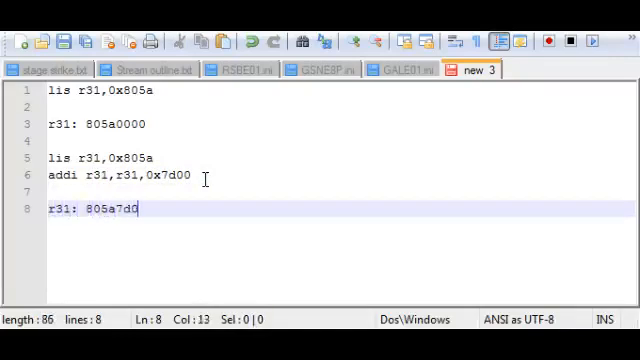
text(0)
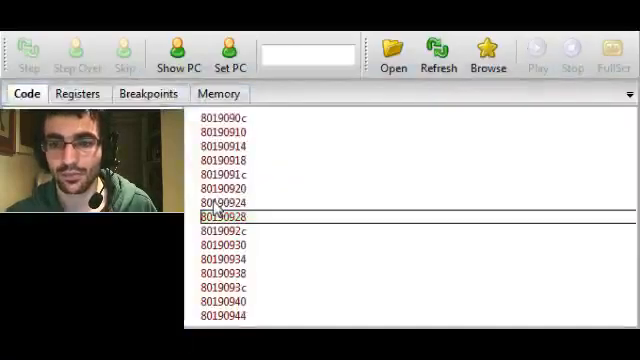
Step: Start Melee running so the debugger lists its disassembled code
click(536, 52)
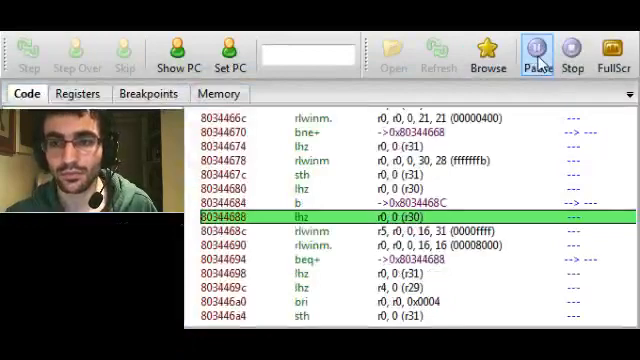
click(536, 54)
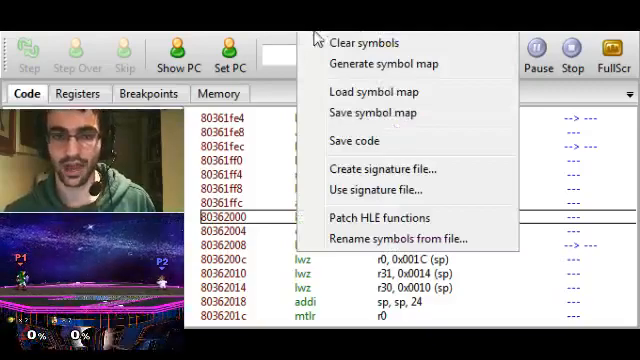
mouse_move(388, 64)
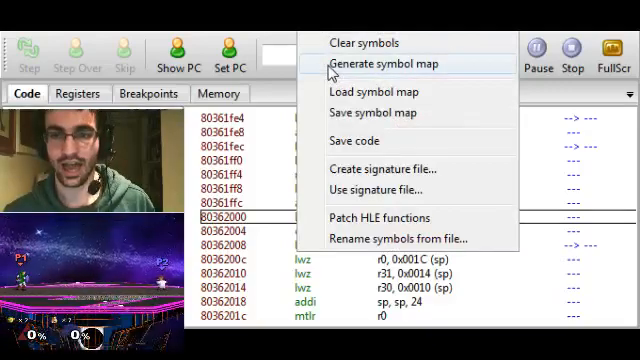
Step: Generate a symbol map giving the functions zz_ names, then scroll the colour-coded listing
click(380, 62)
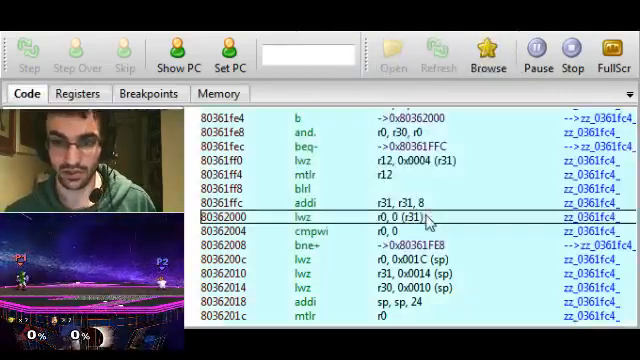
mouse_move(332, 280)
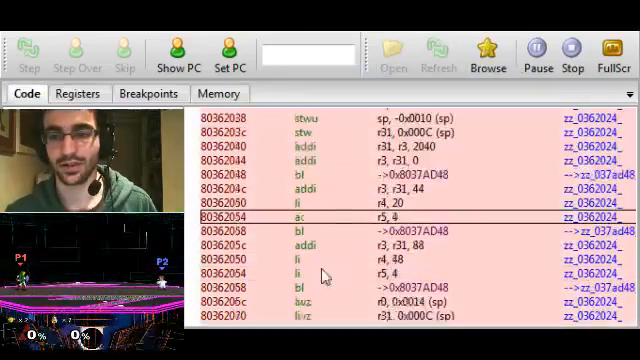
scroll(down, 3)
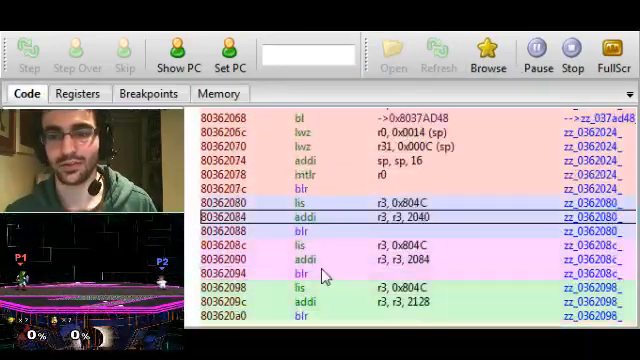
mouse_move(332, 272)
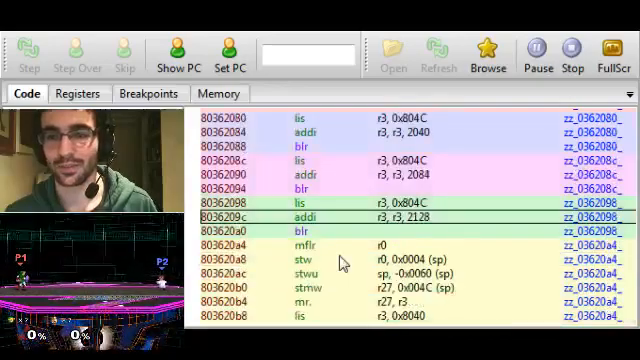
scroll(down, 3)
text(zz_lol)
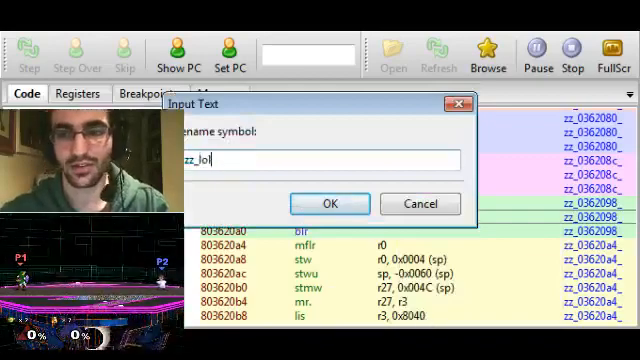
Step: Replace the generated symbol name with 'zz_dothatthing' and confirm the rename
key(BackSpace)
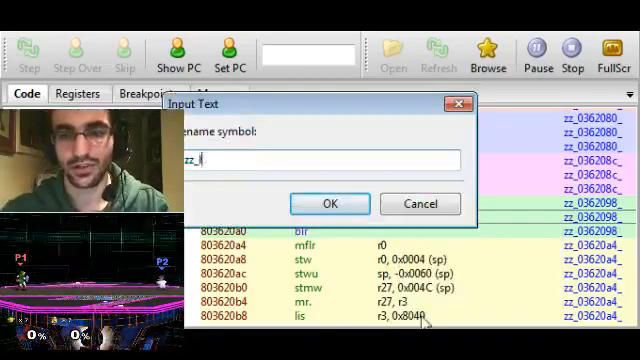
text(dothatthing)
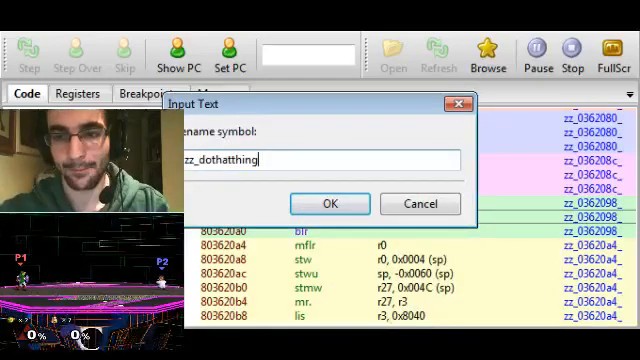
click(330, 204)
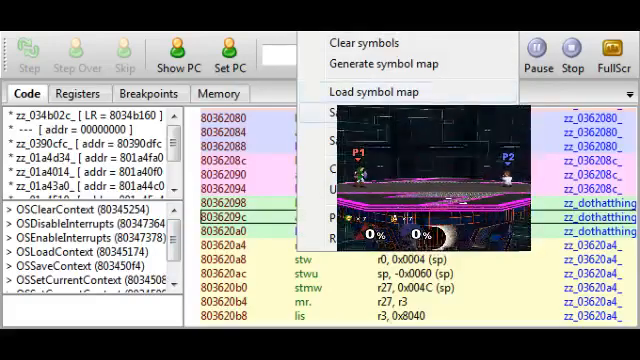
Step: Browse the disassembly showing the renamed zz_dothatthing function while the game runs
click(372, 92)
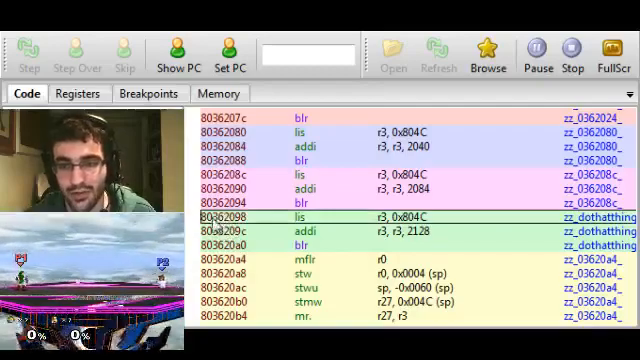
mouse_move(190, 220)
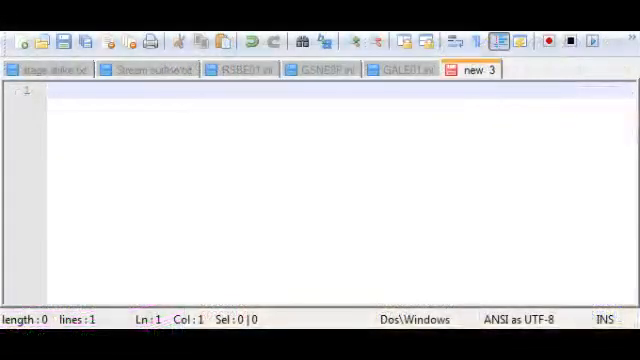
Step: Write the address 8045310E on the first line of a new tab
text(8045310E)
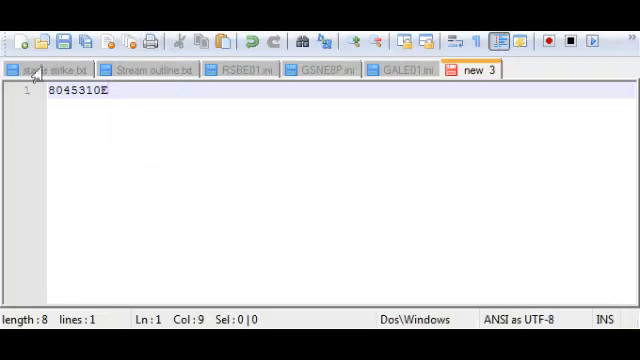
mouse_move(154, 132)
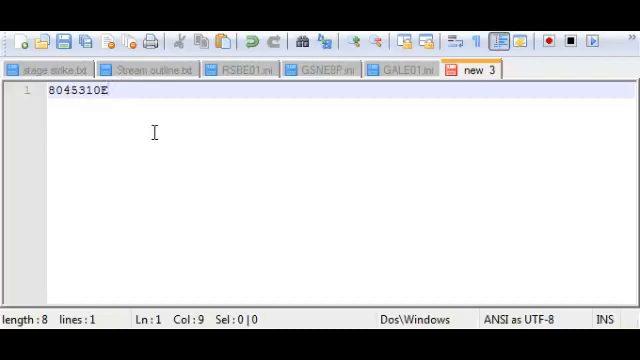
mouse_move(152, 136)
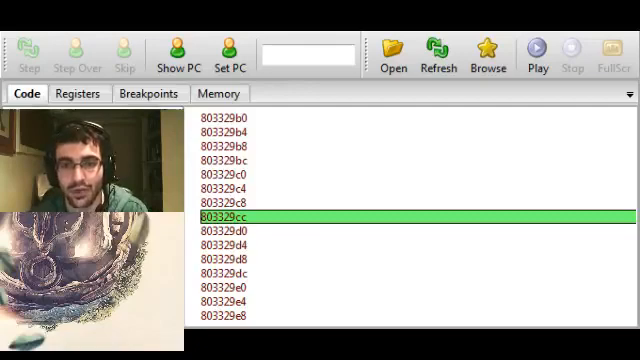
Step: Show the debugger's empty breakpoint list with emulation stopped
click(148, 94)
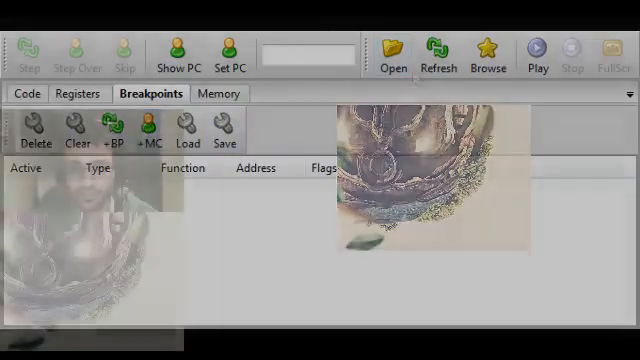
click(392, 48)
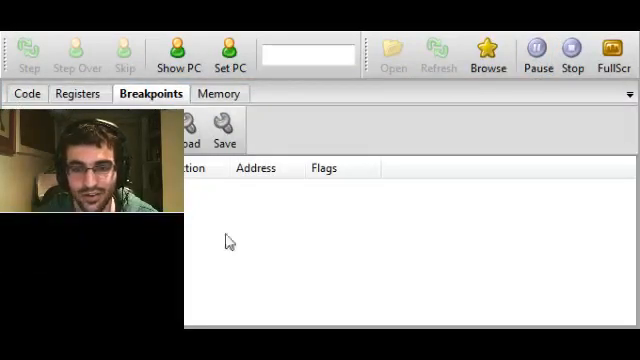
click(28, 94)
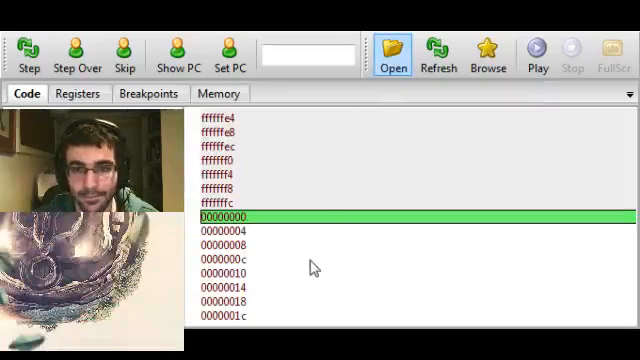
Step: Bring up the file picker listing GCM and ISO games in the Games folder
click(392, 48)
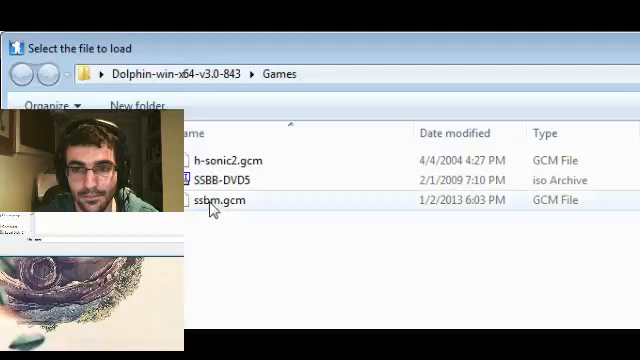